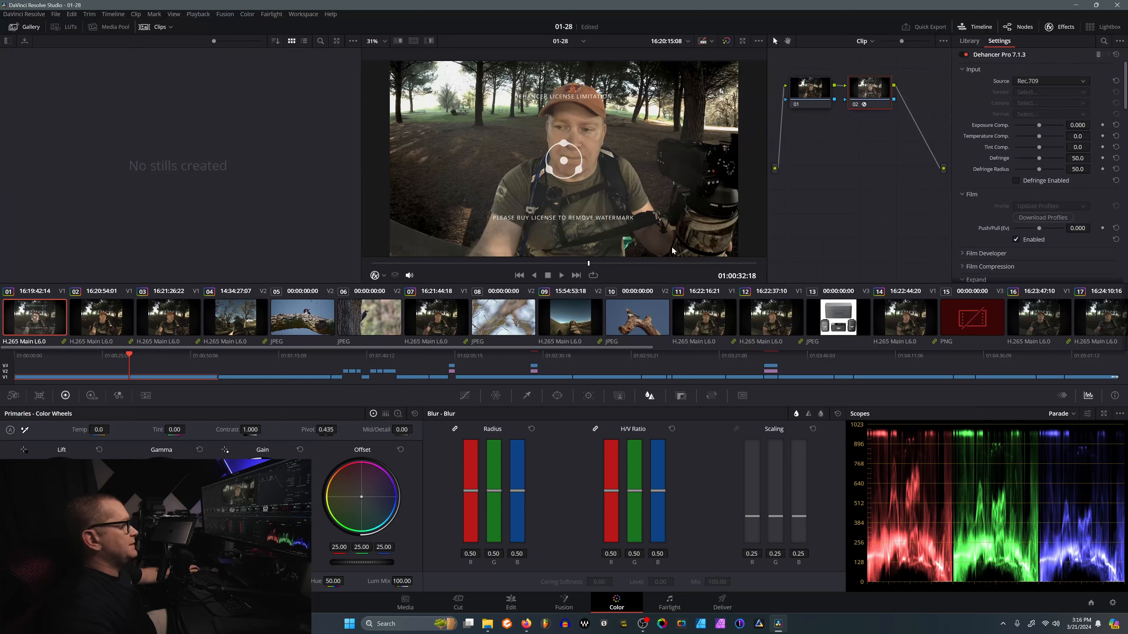
mouse_move(806, 211)
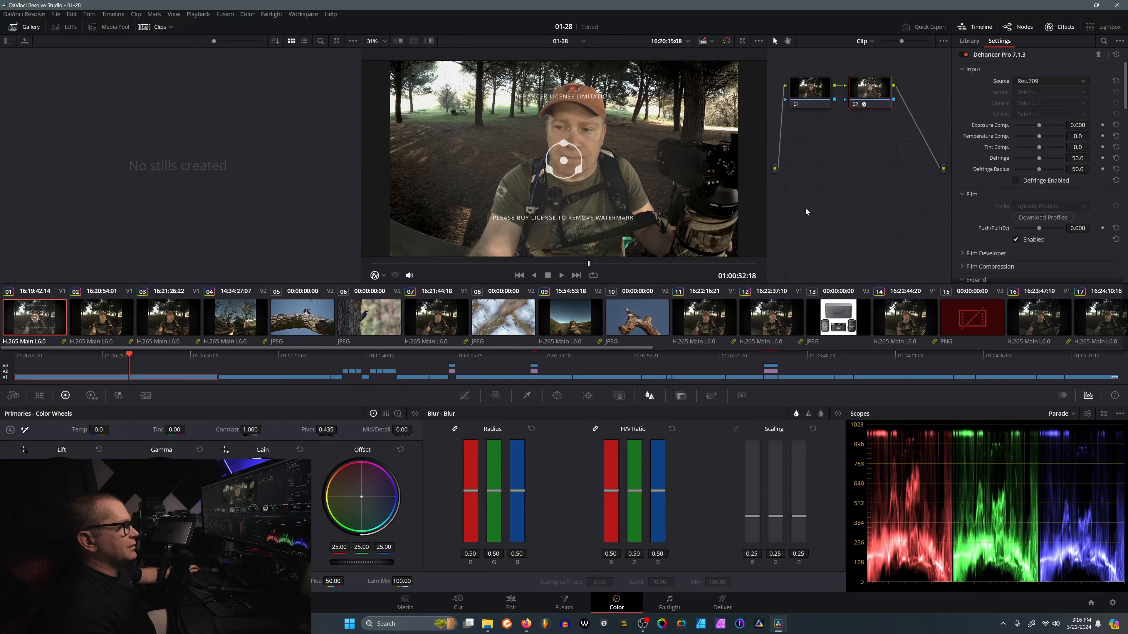